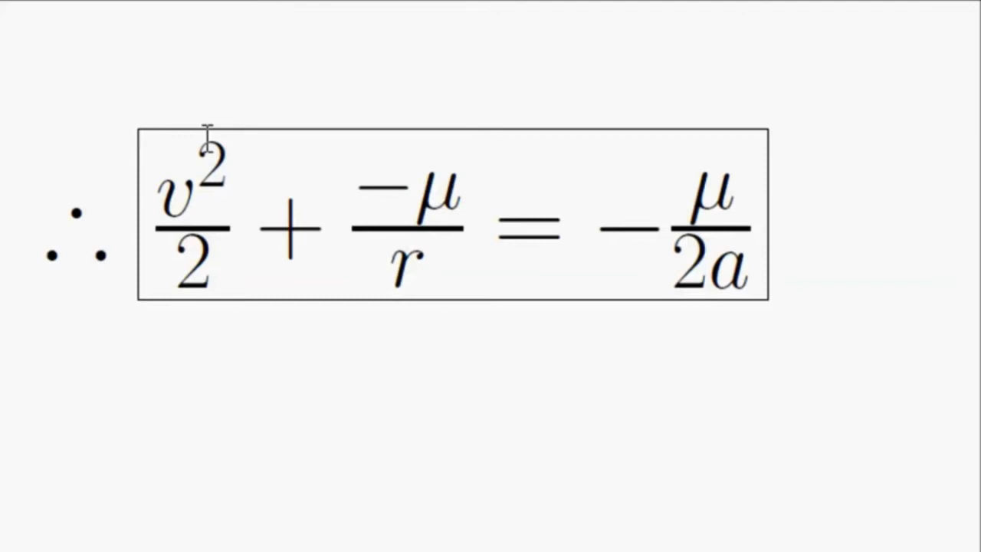
pyautogui.moveTo(739, 205)
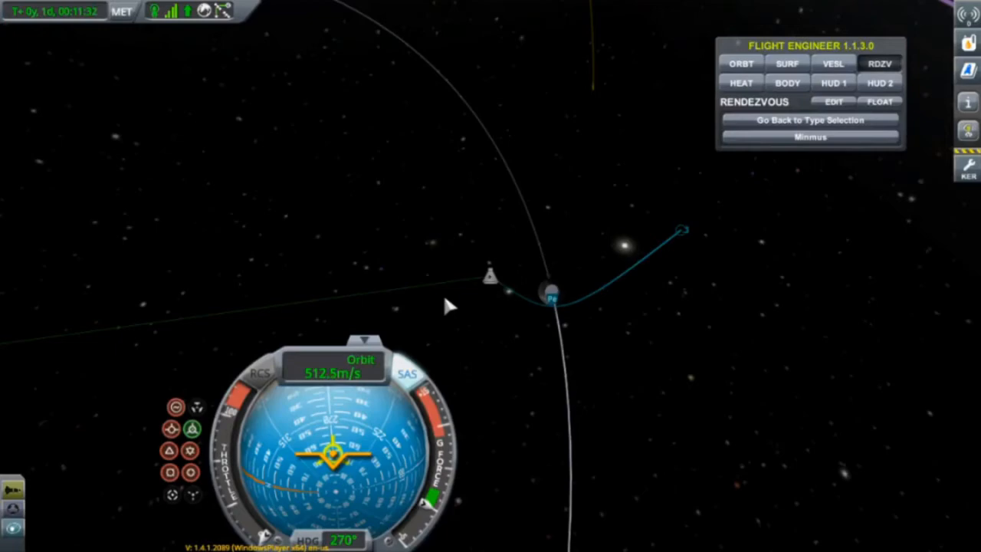
# Switch from the KSP map view to the notebook with the Munar transfer delta-v calculator.
pyautogui.press('alt+tab')
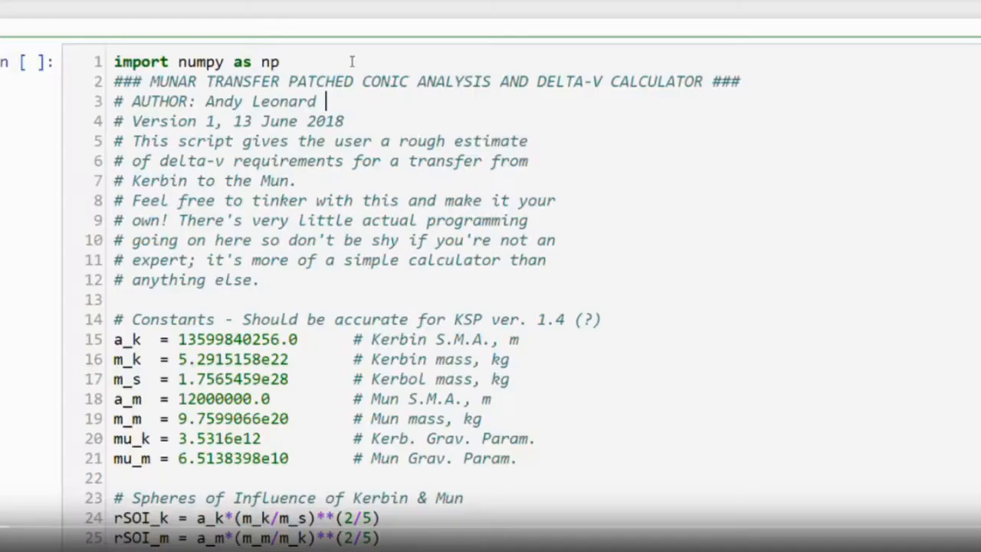